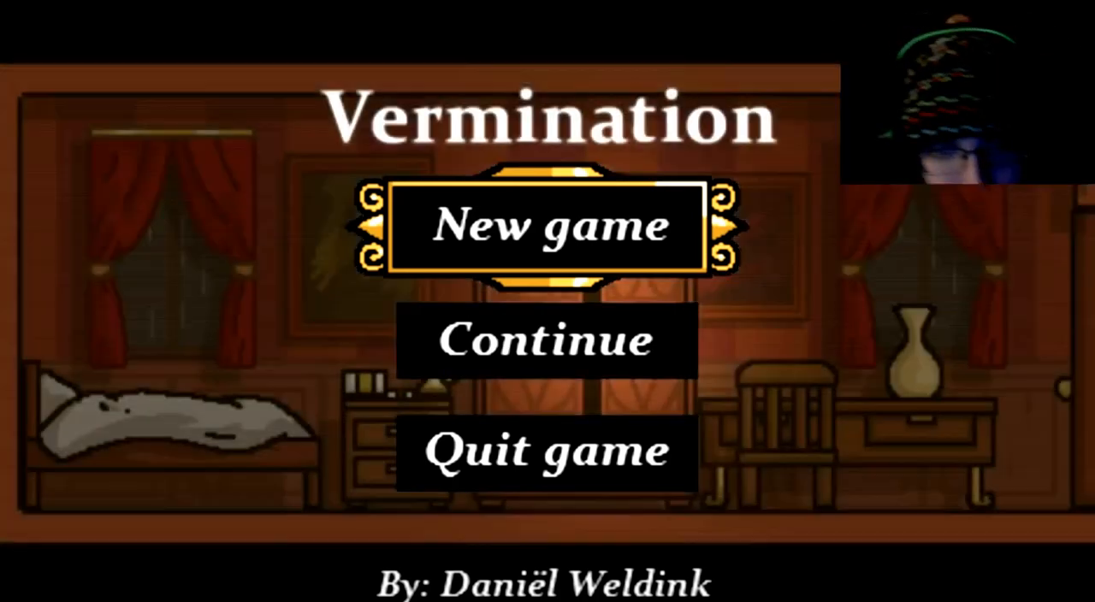
{"action": "left_click", "coordinate": [548, 225]}
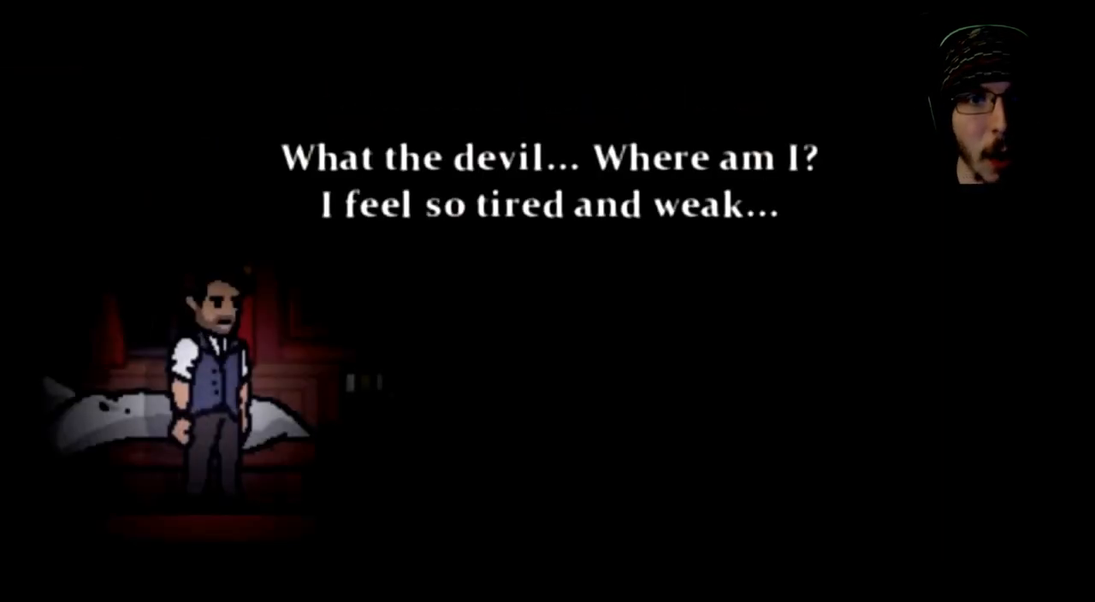